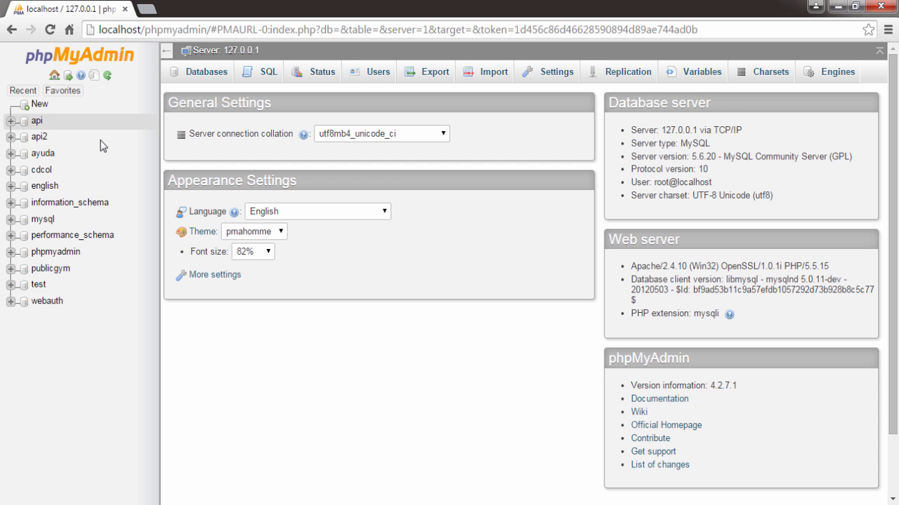
Step: Open the api database's oauth_clients table and its Insert form
left_click(36, 121)
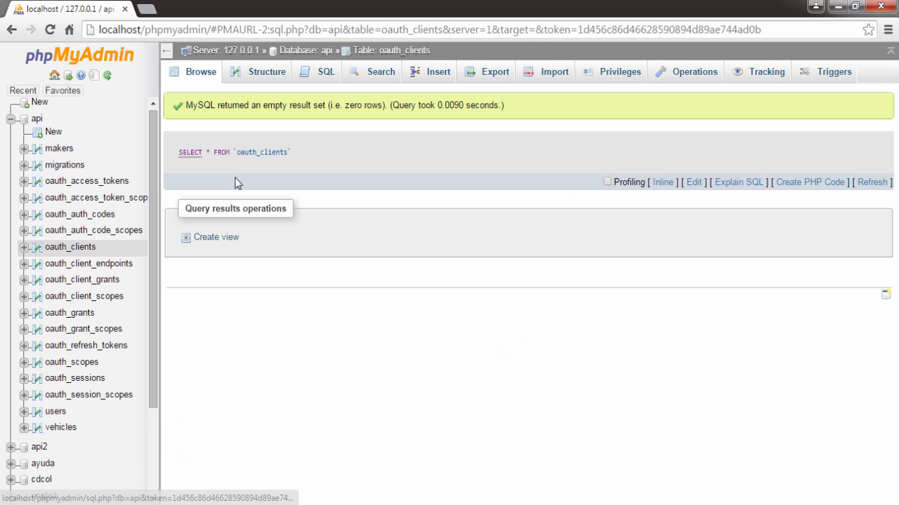
left_click(438, 72)
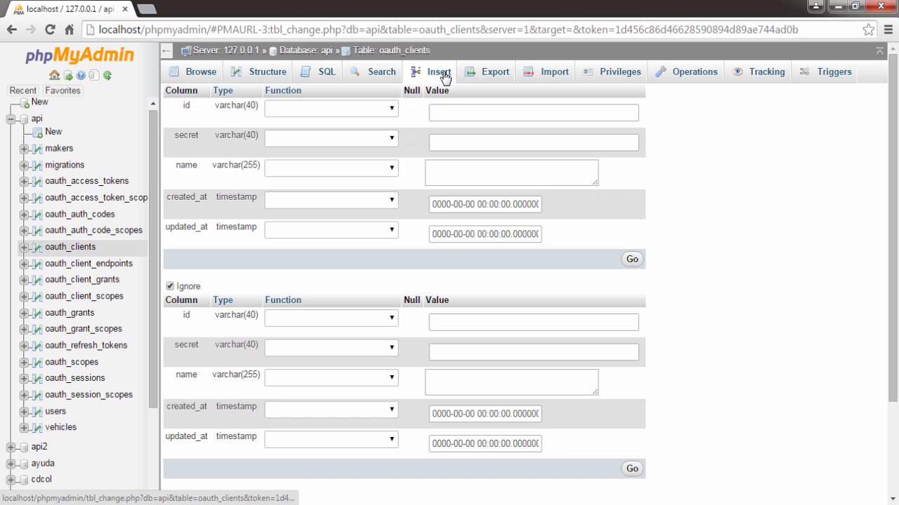
left_click(533, 112)
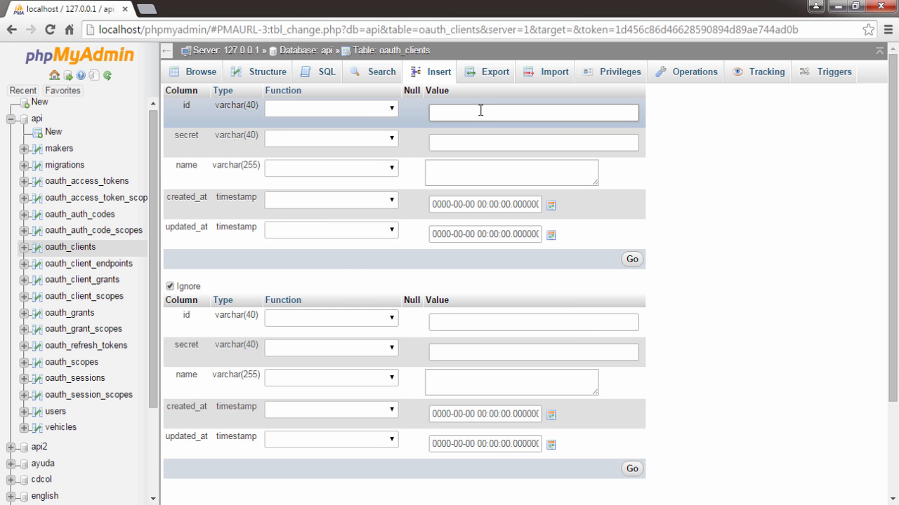
type("1")
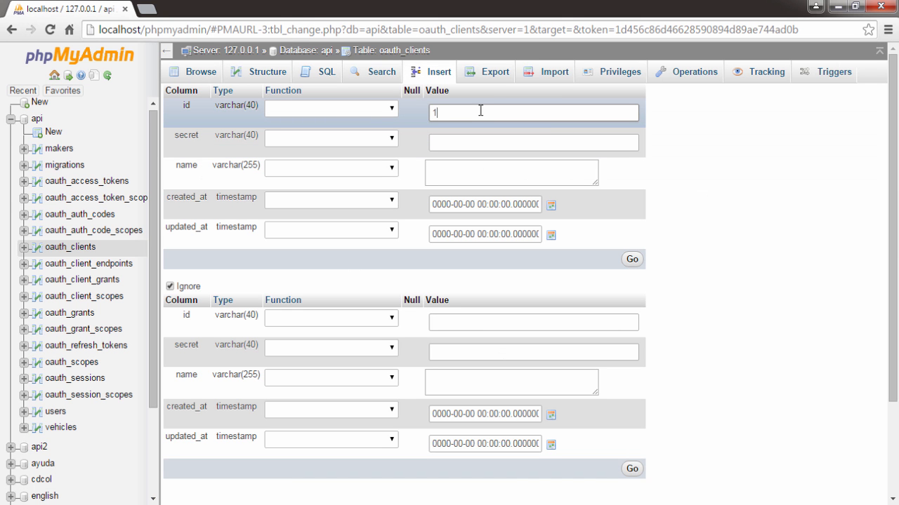
left_click(533, 142)
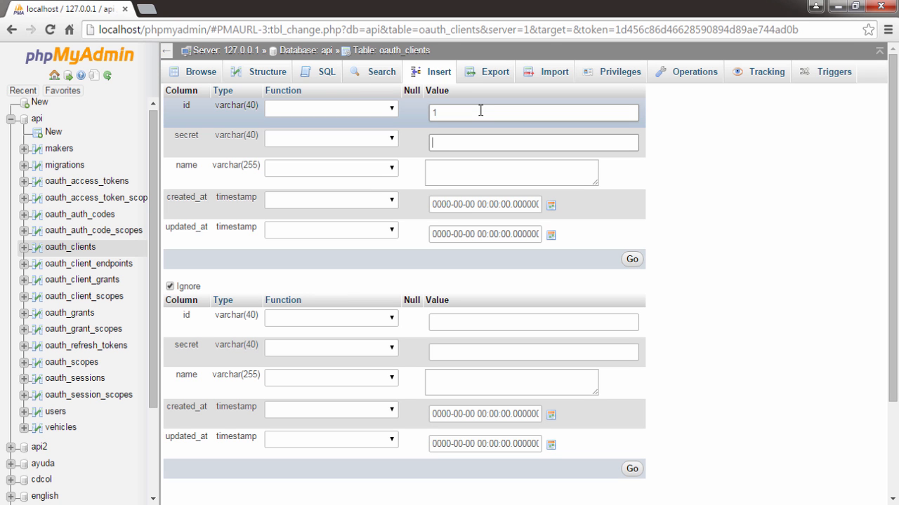
type("1")
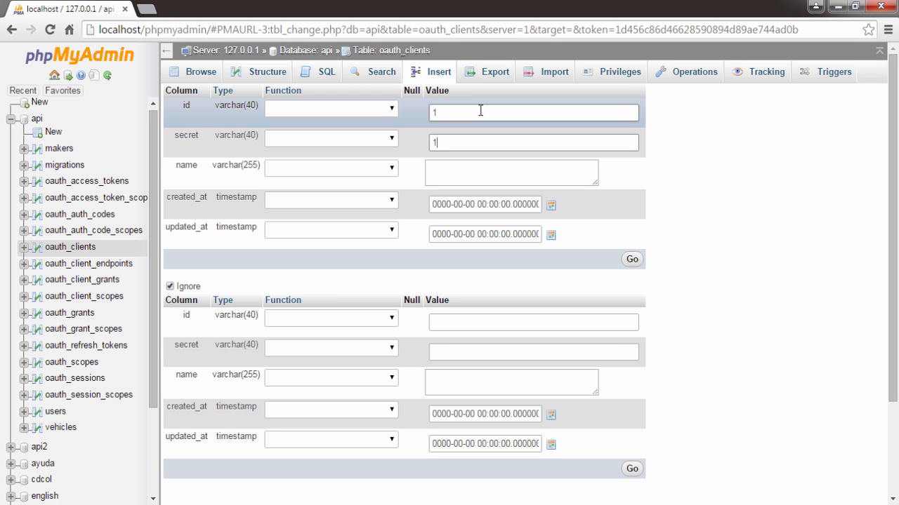
type("234")
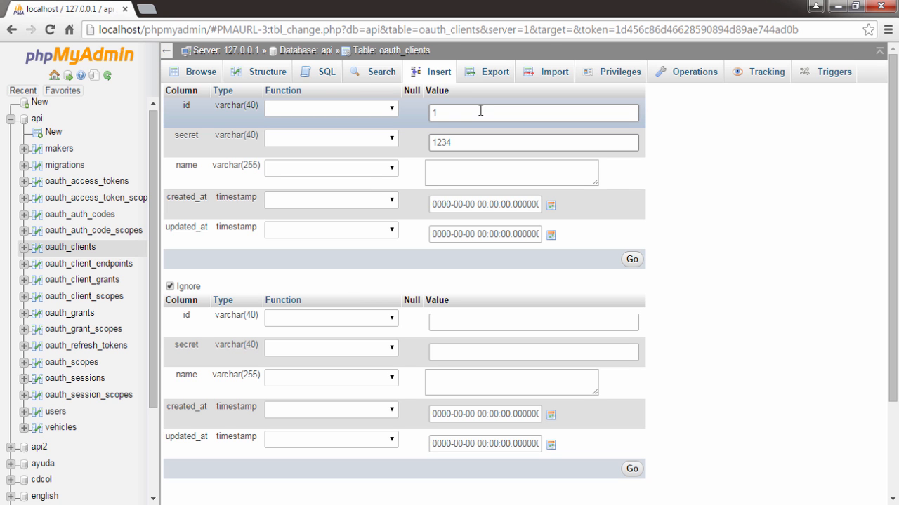
left_click(511, 172)
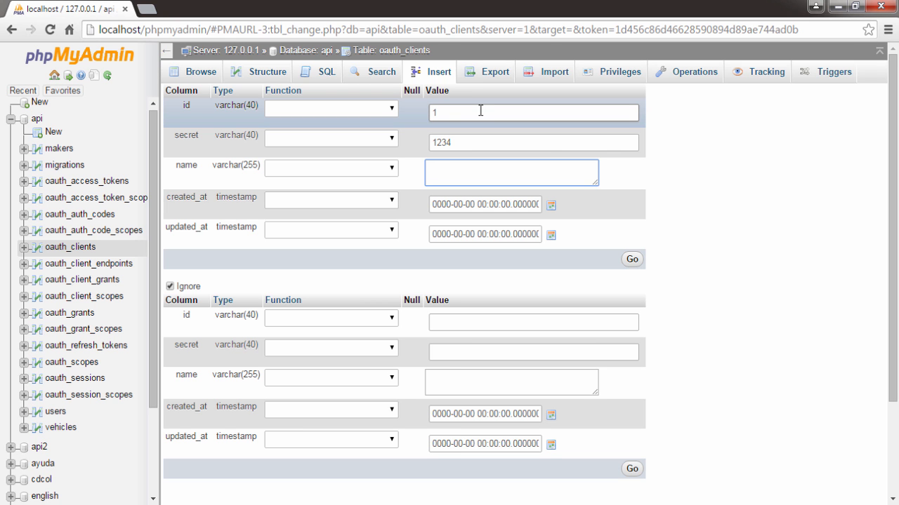
type("Printer Photos")
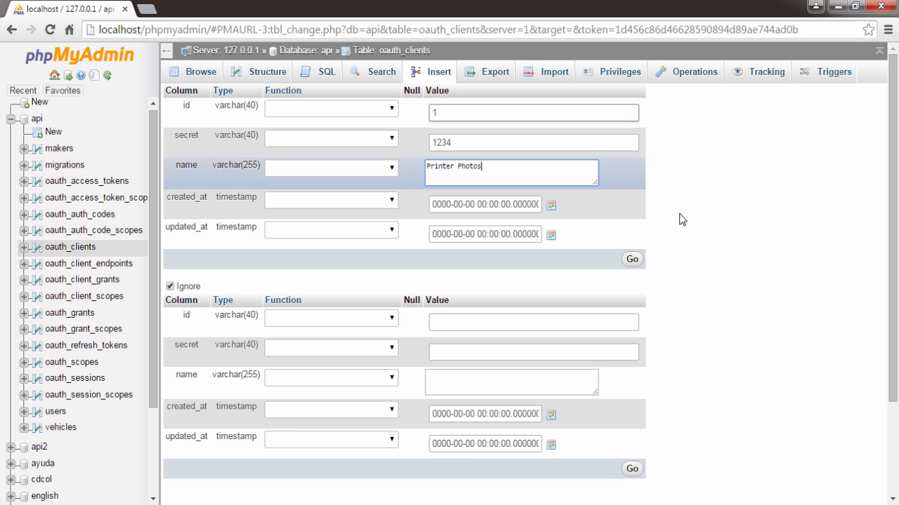
left_click(631, 259)
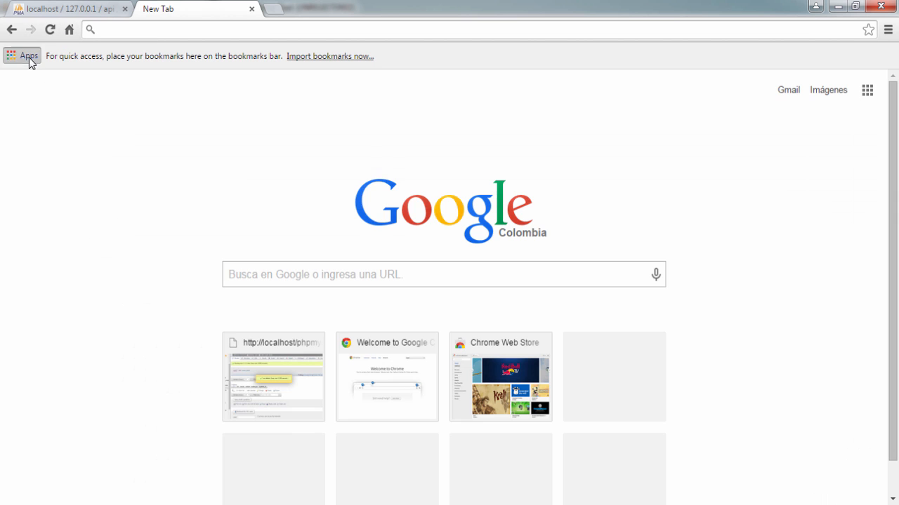
Step: Launch the Postman REST Client from Chrome's Apps page
left_click(29, 56)
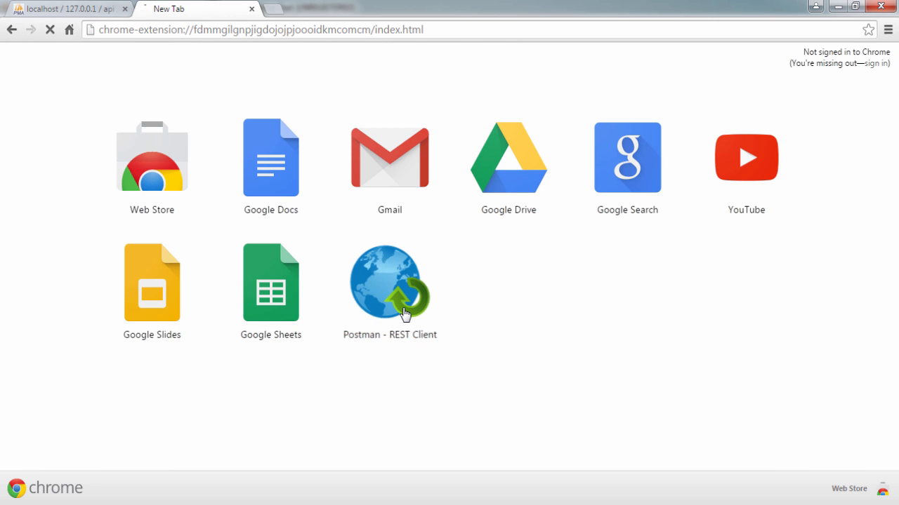
left_click(389, 284)
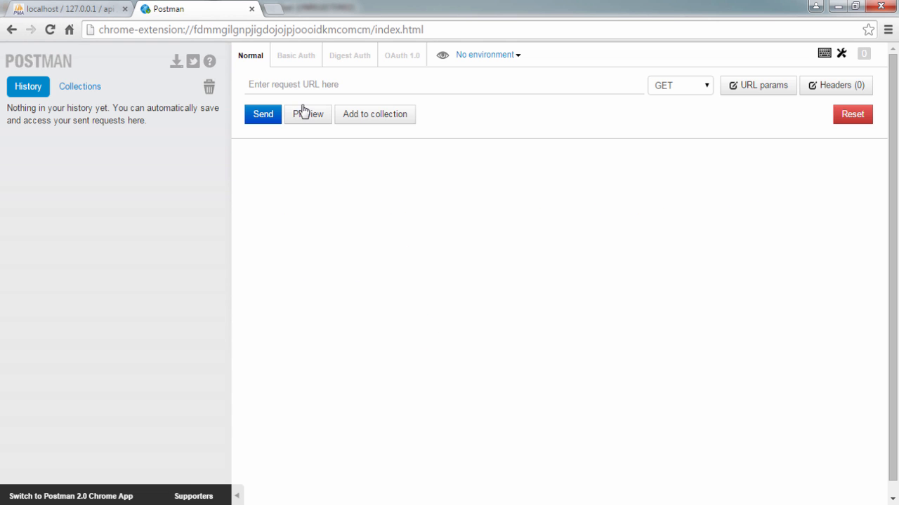
type("http://myownapi.com/oauth/access_token")
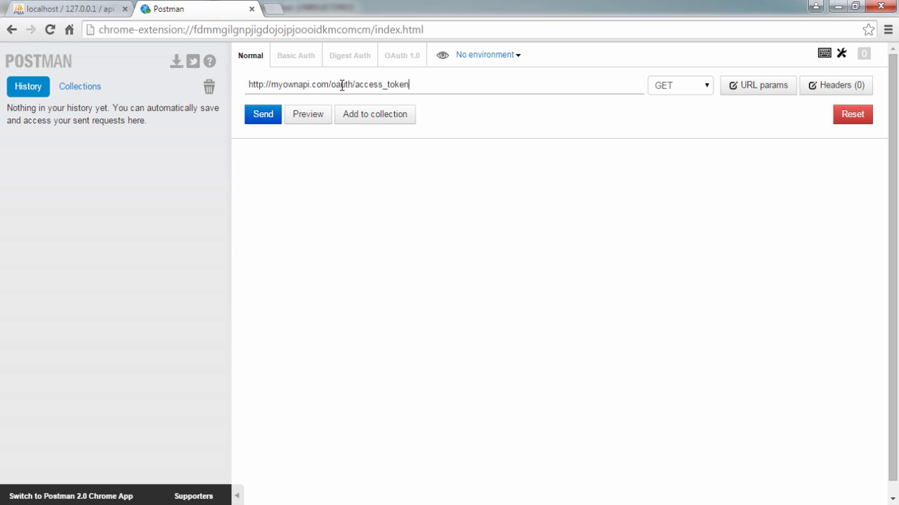
left_click(679, 85)
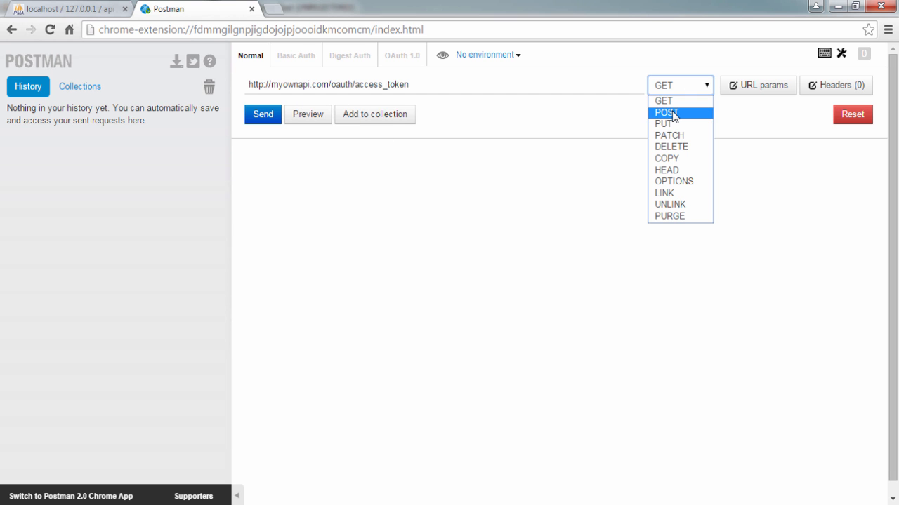
left_click(664, 112)
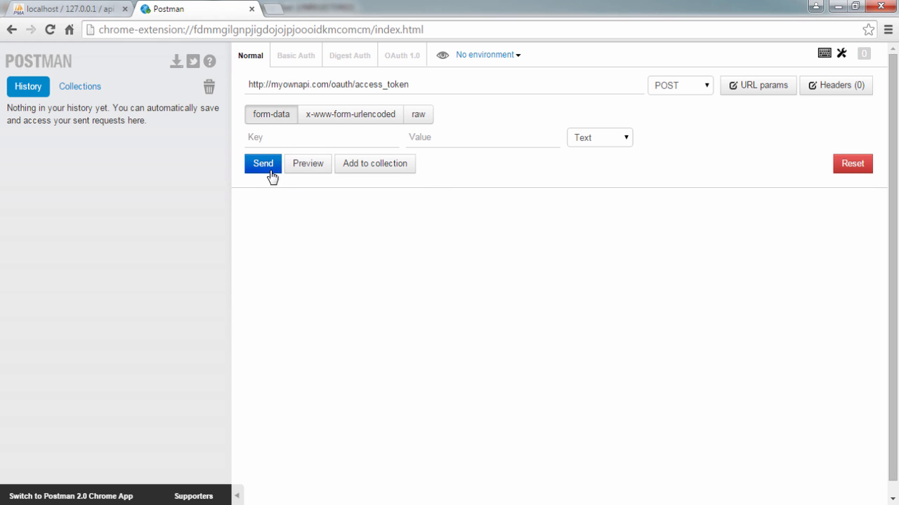
left_click(263, 164)
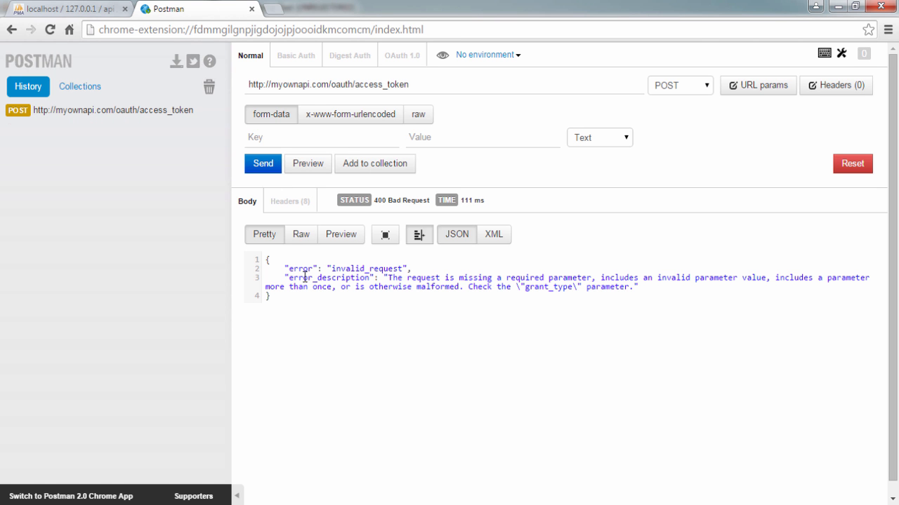
double_click(546, 286)
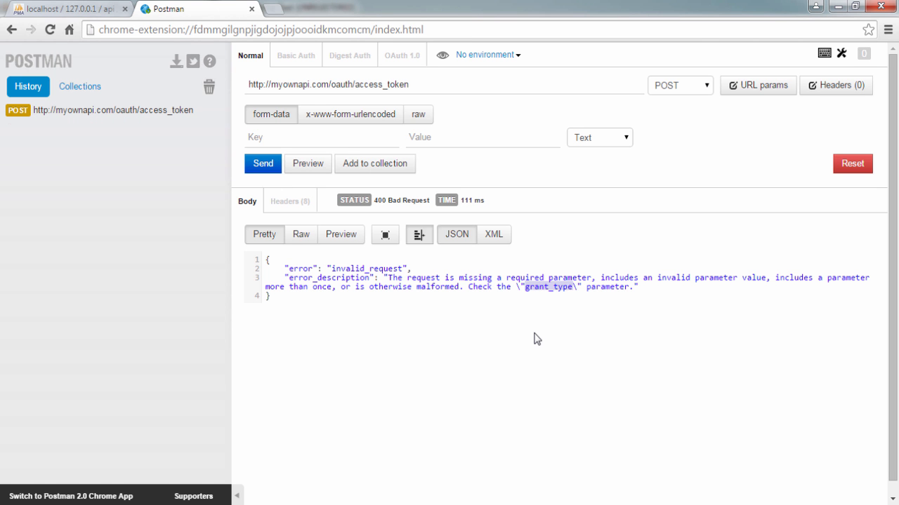
mouse_move(552, 331)
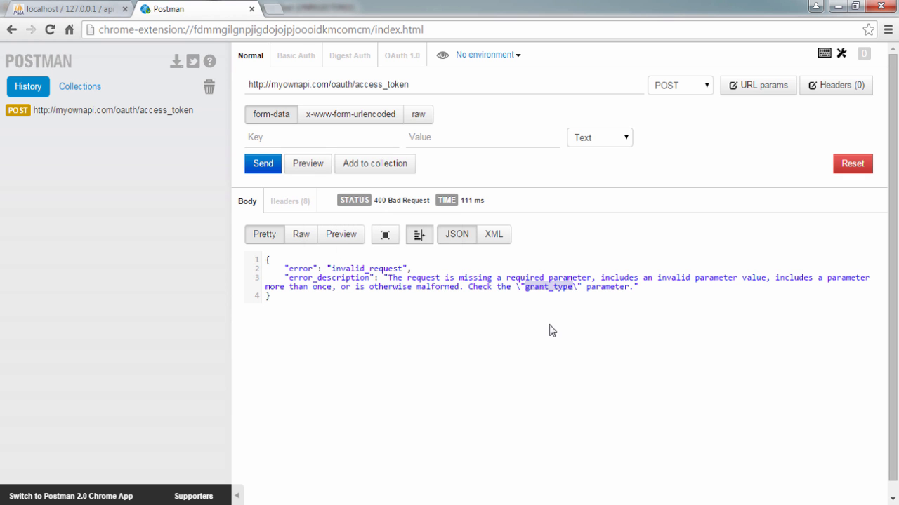
Step: Add form-data grant_type 'password', resend, and highlight the client_id error
type("grant_type")
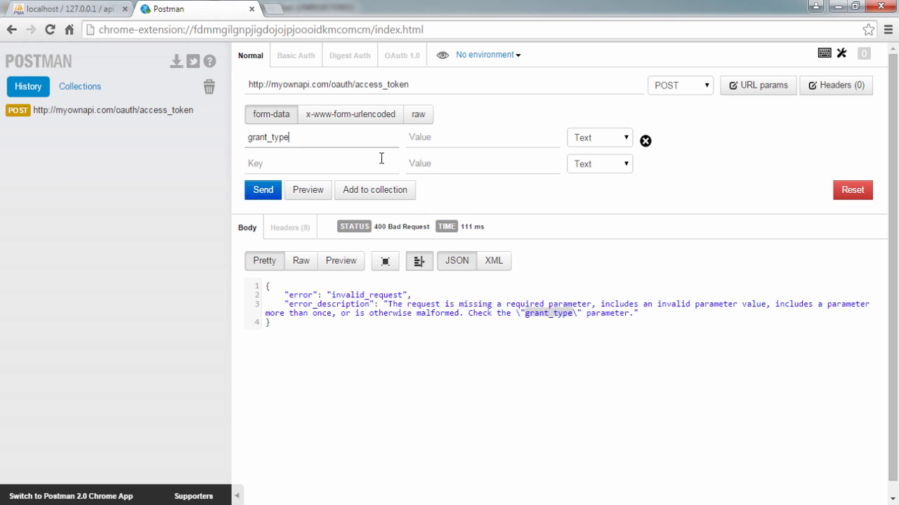
left_click(482, 137)
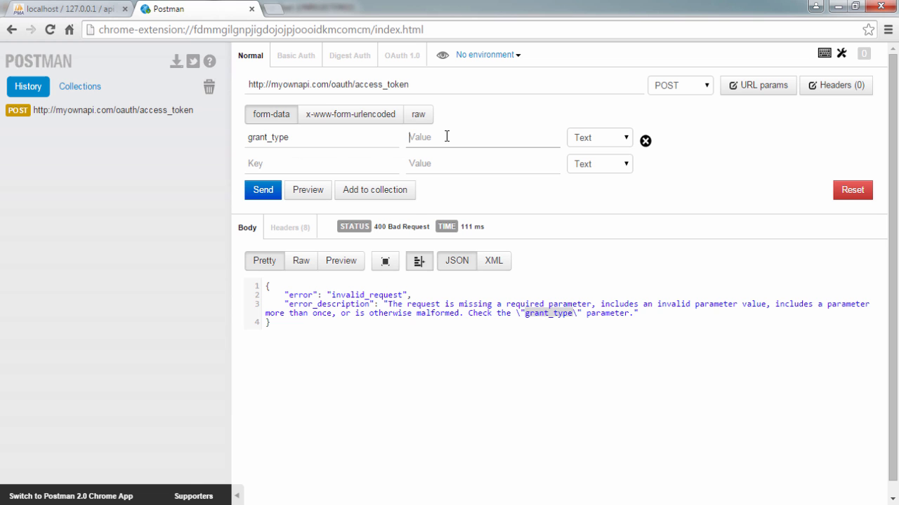
type("password")
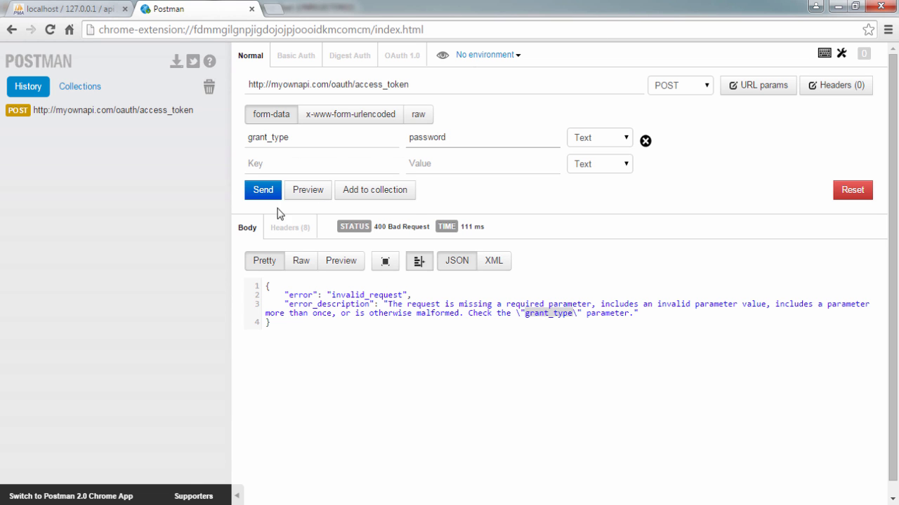
left_click(262, 190)
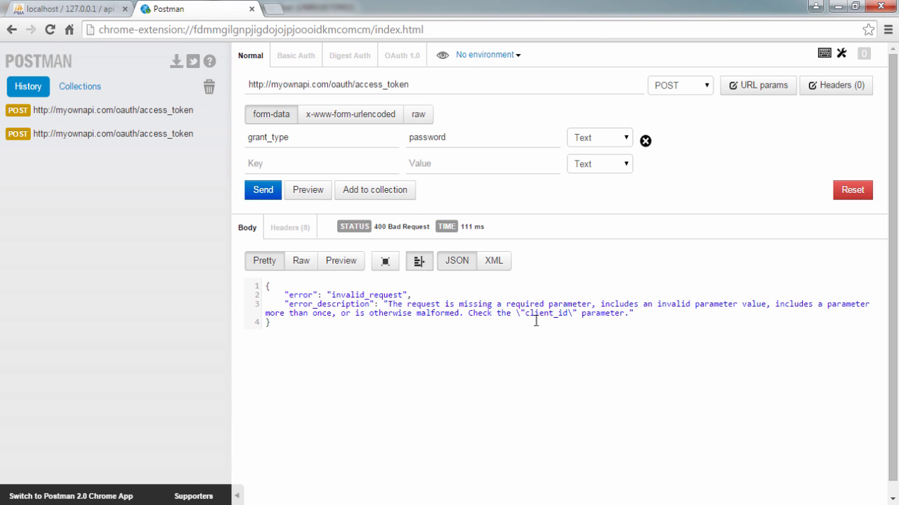
double_click(546, 313)
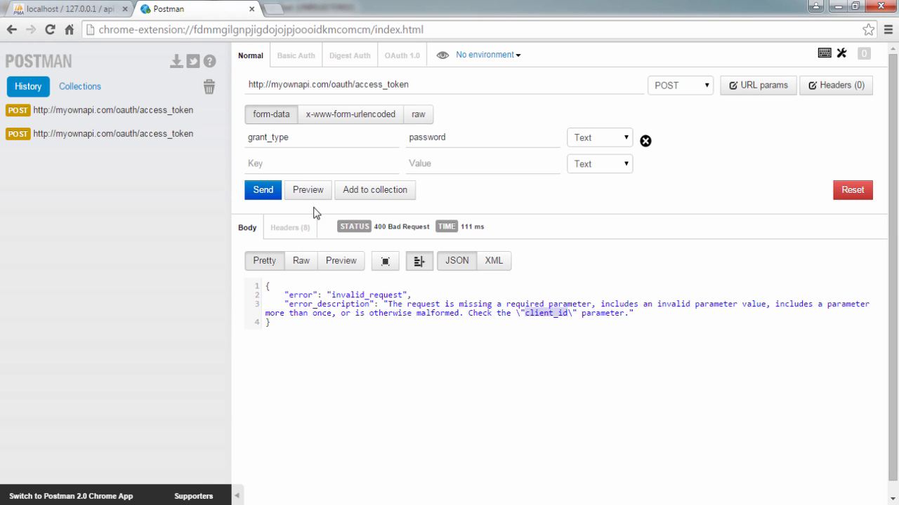
left_click(64, 8)
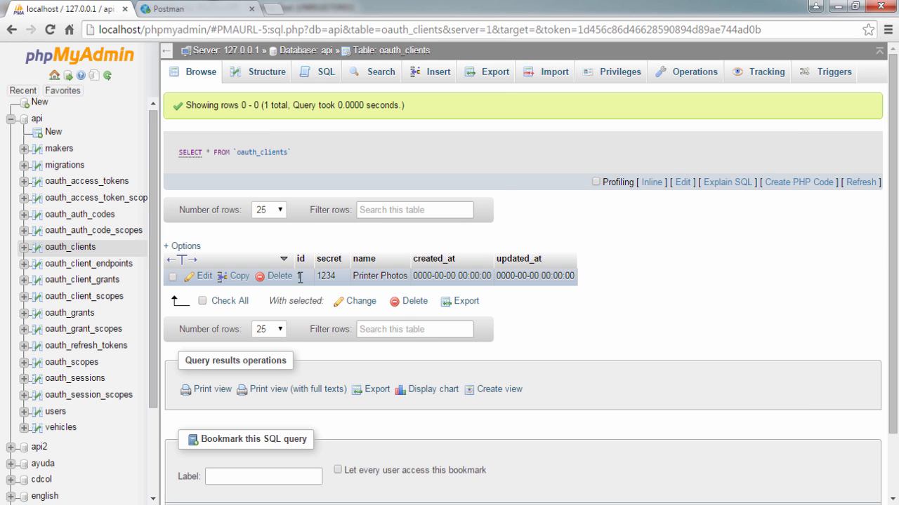
left_click(199, 8)
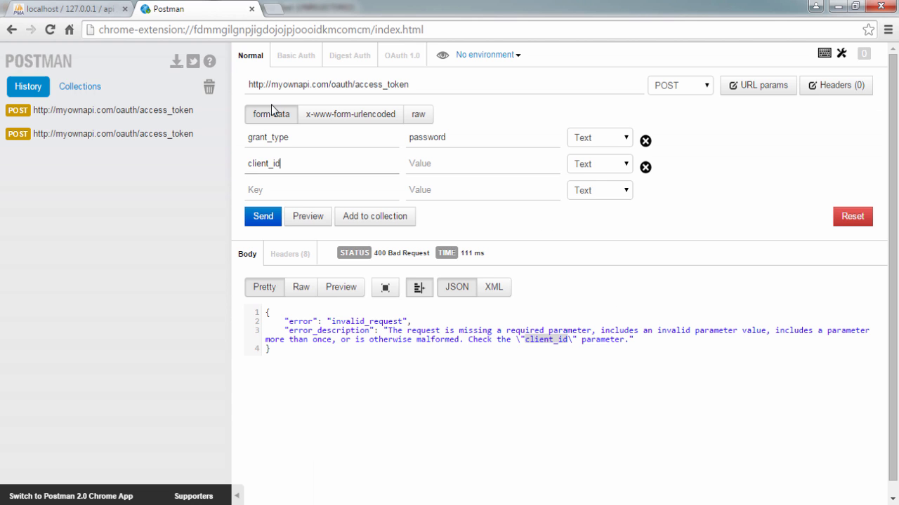
type("1")
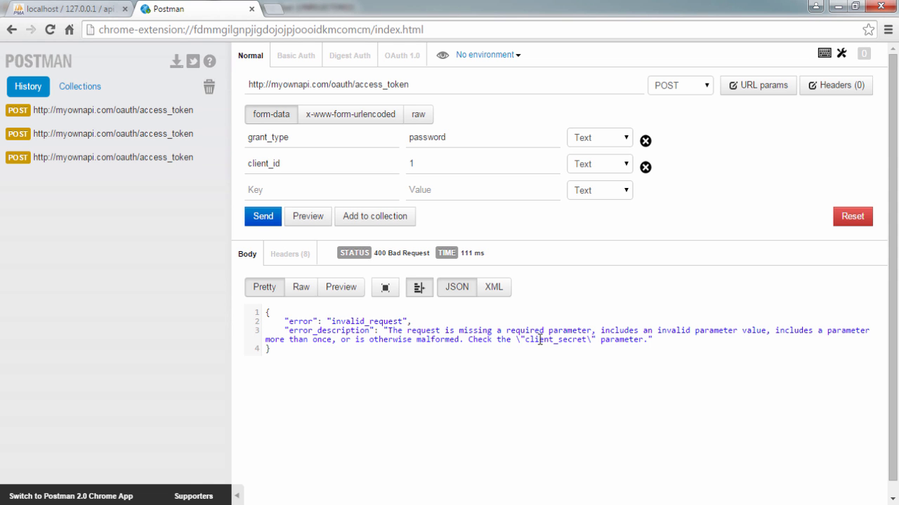
type("client_secret")
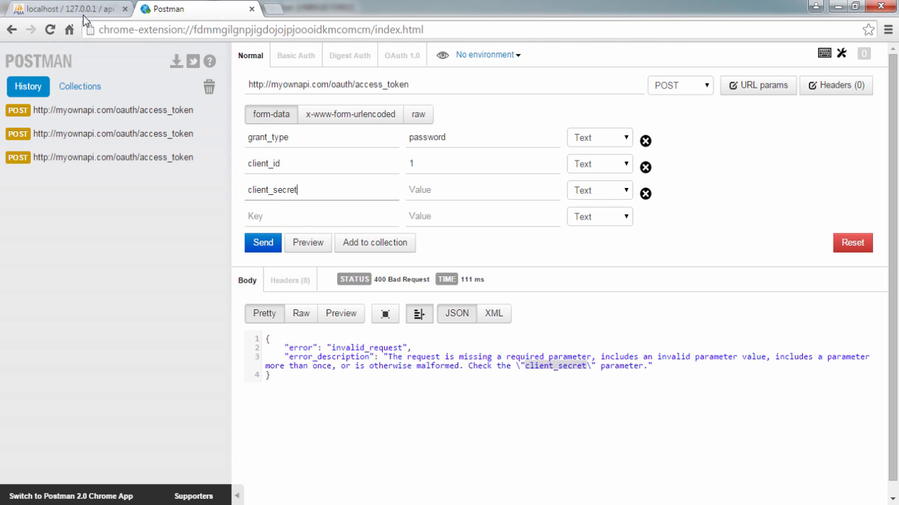
left_click(66, 8)
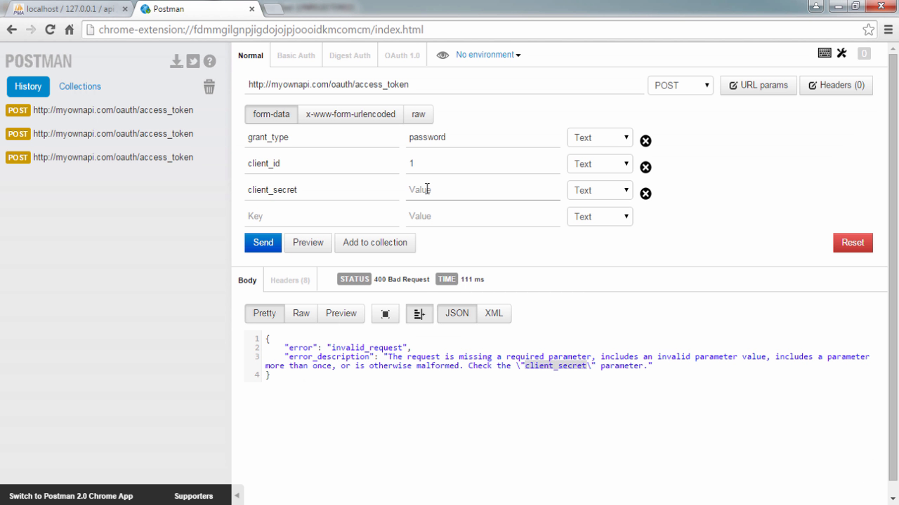
type("1234")
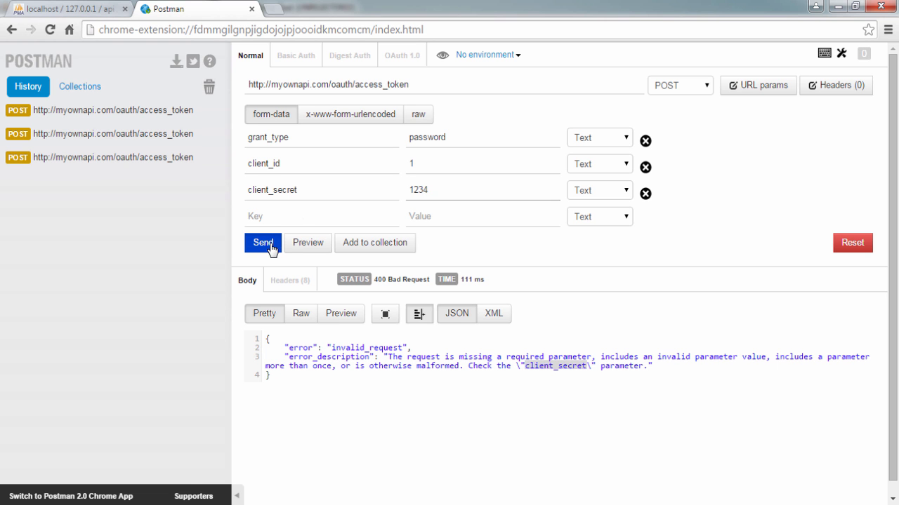
left_click(263, 243)
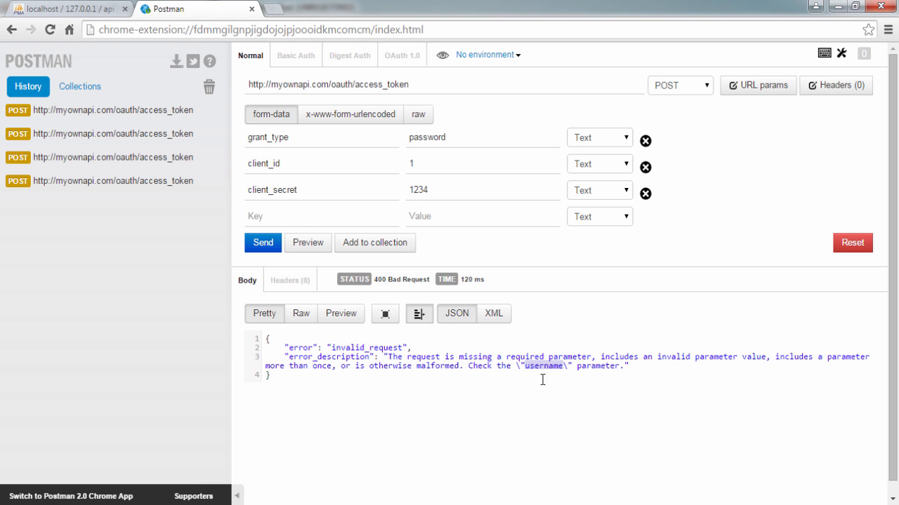
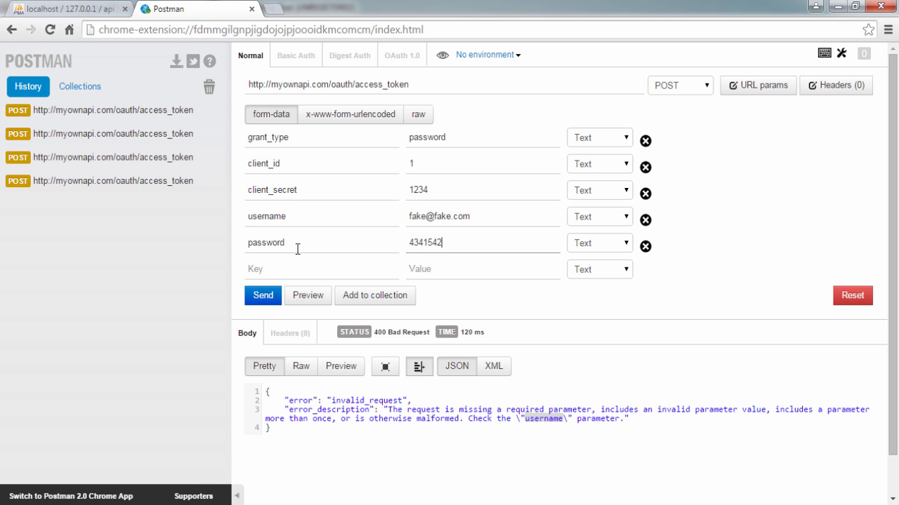
left_click(262, 295)
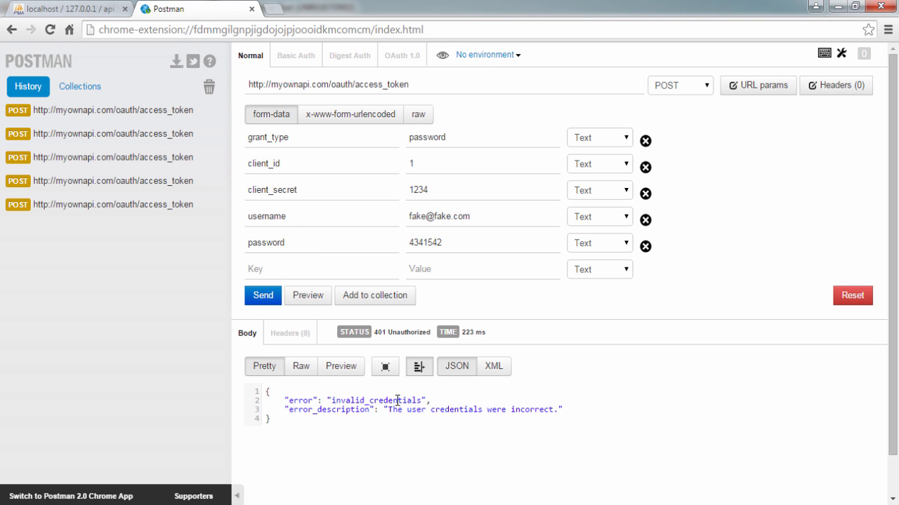
double_click(424, 242)
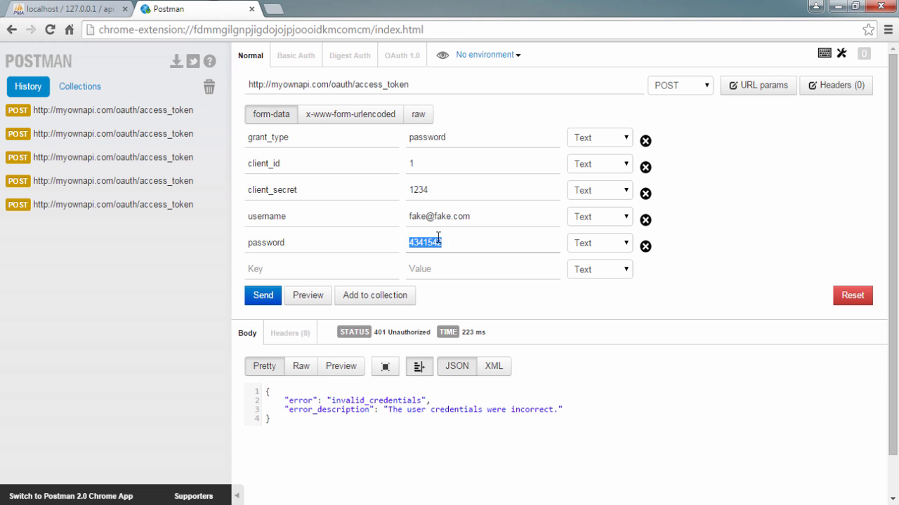
left_click(262, 295)
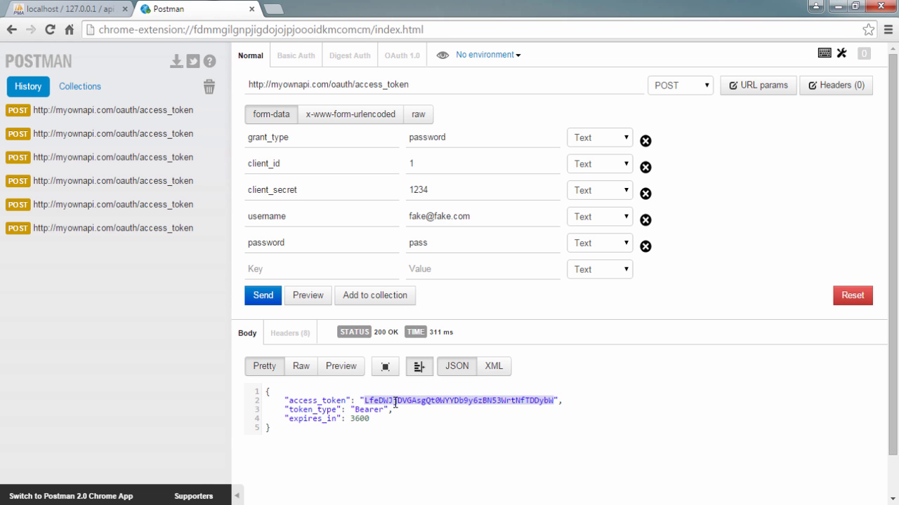
mouse_move(336, 168)
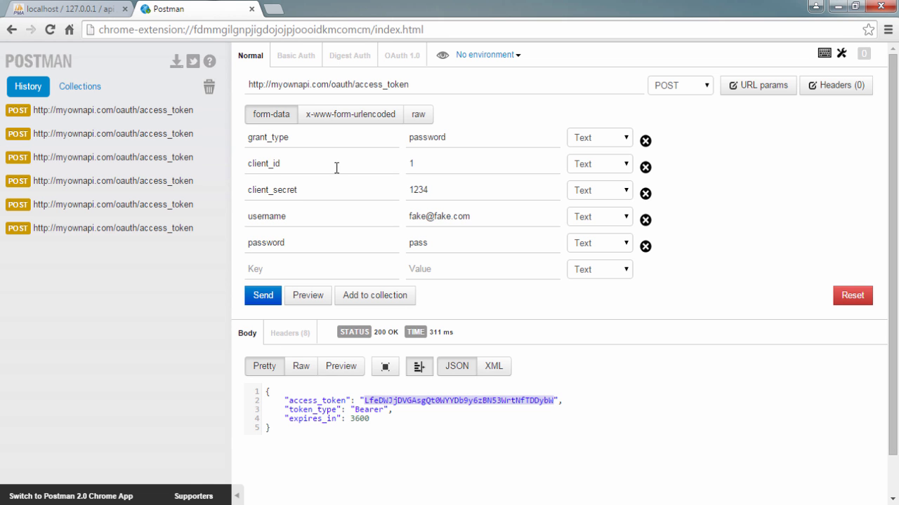
double_click(417, 189)
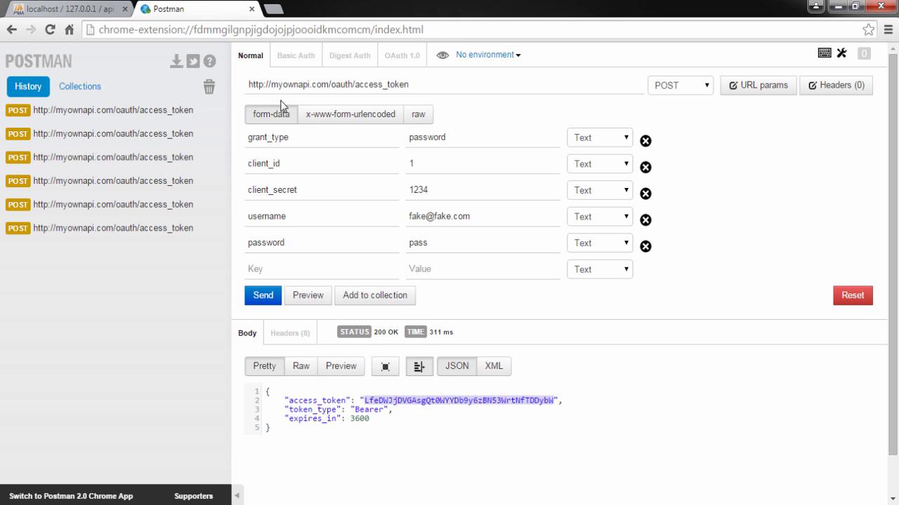
double_click(382, 84)
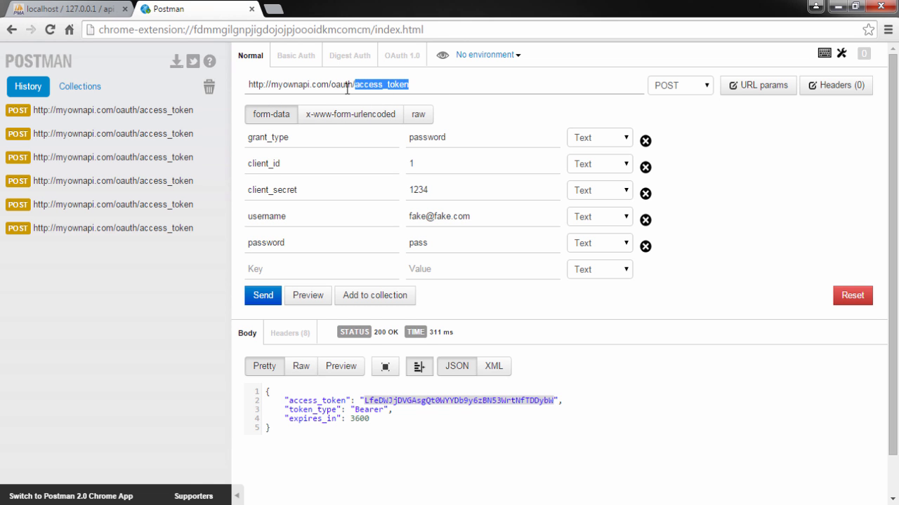
type("api")
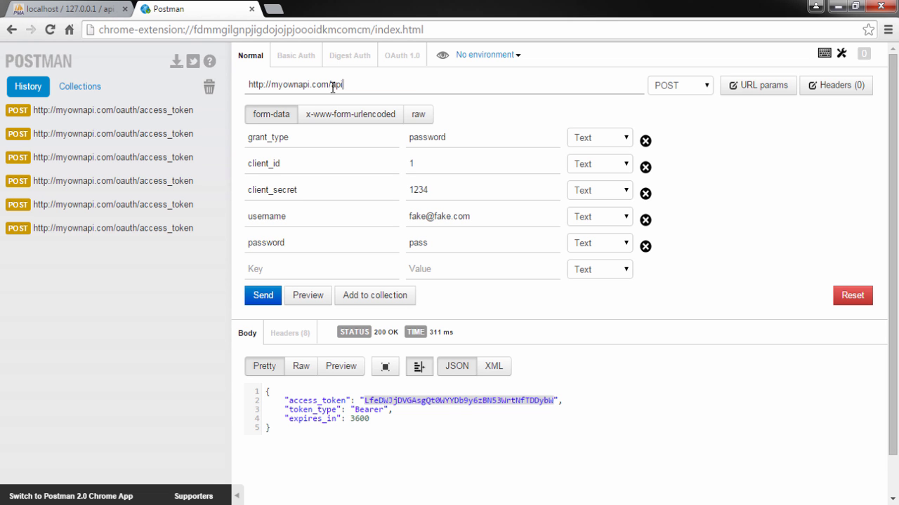
type("/v1.1/m")
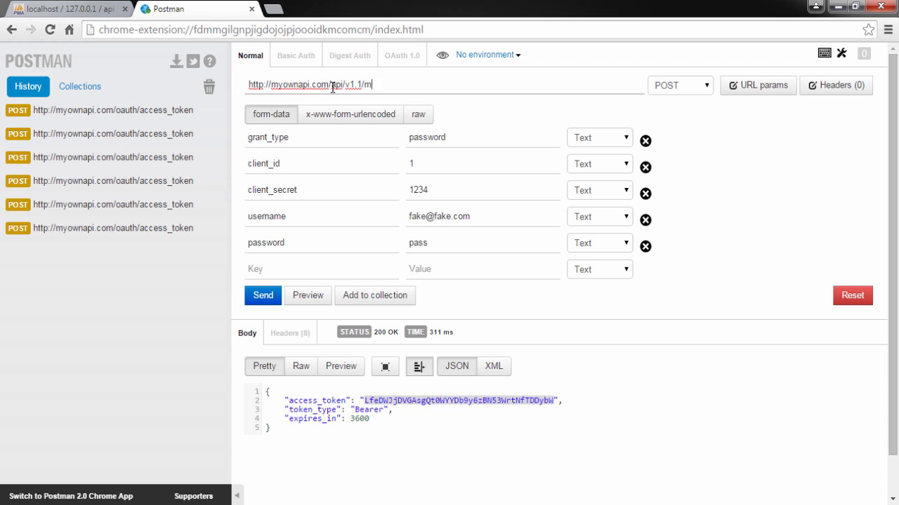
type("akers")
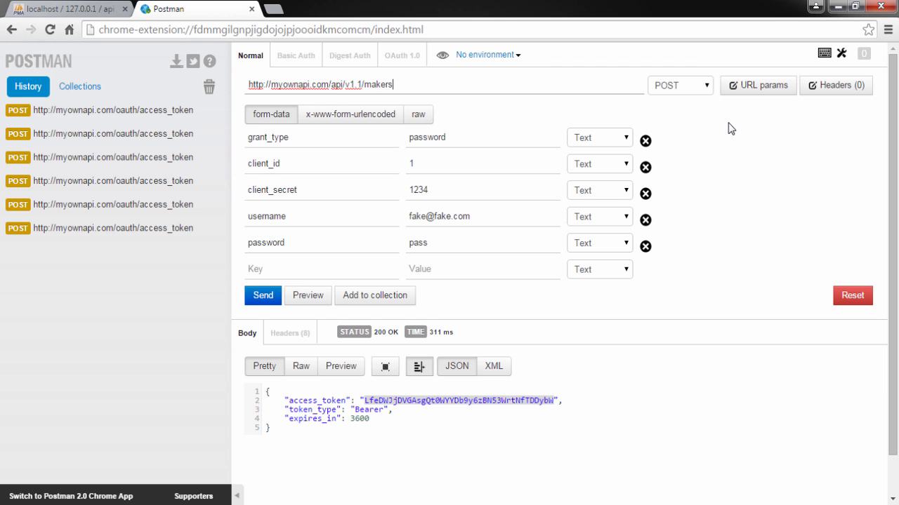
left_click(262, 294)
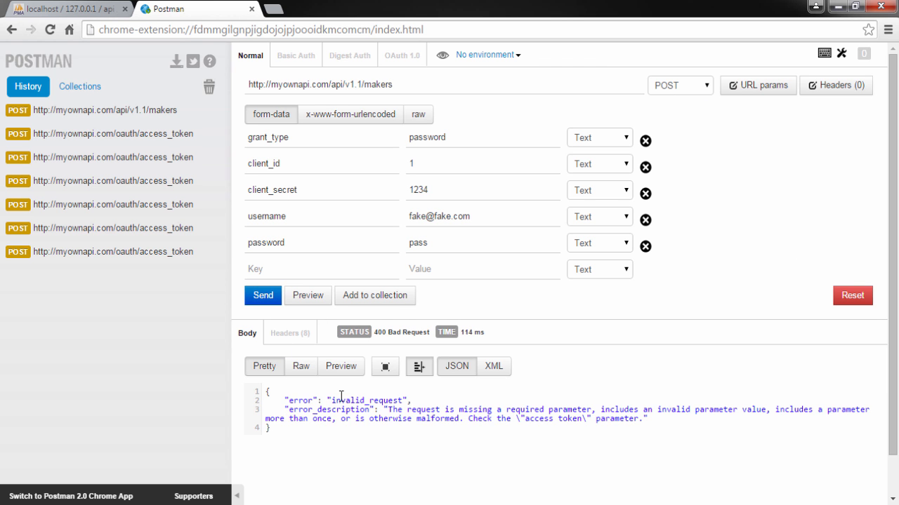
double_click(537, 417)
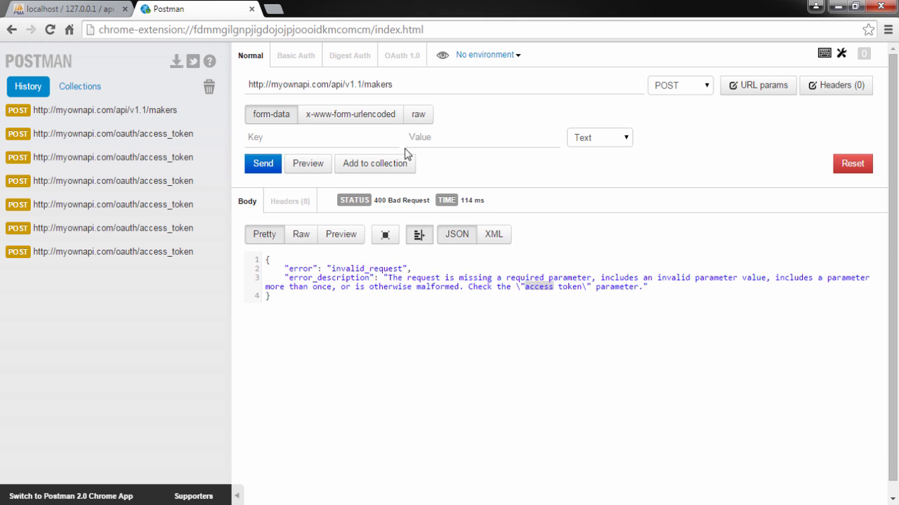
Step: Send the makers request with an access_token form-data field
type("acc")
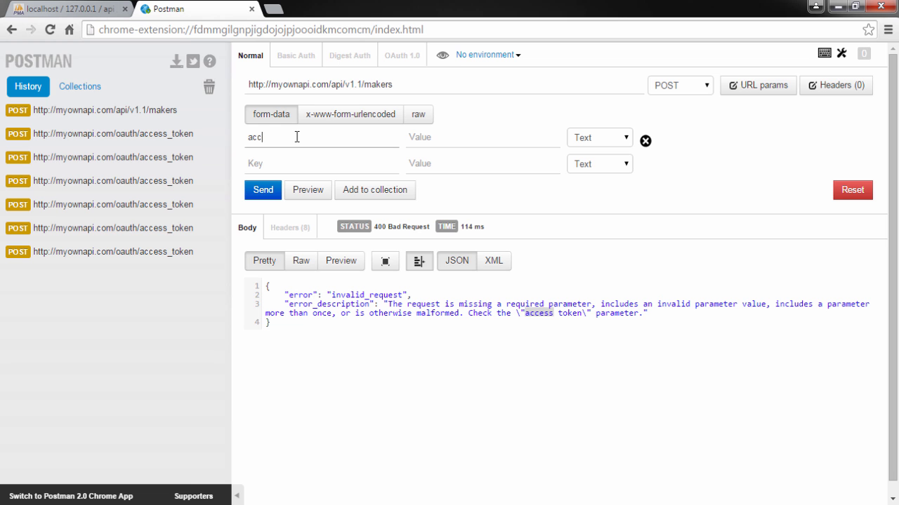
type("ess_token")
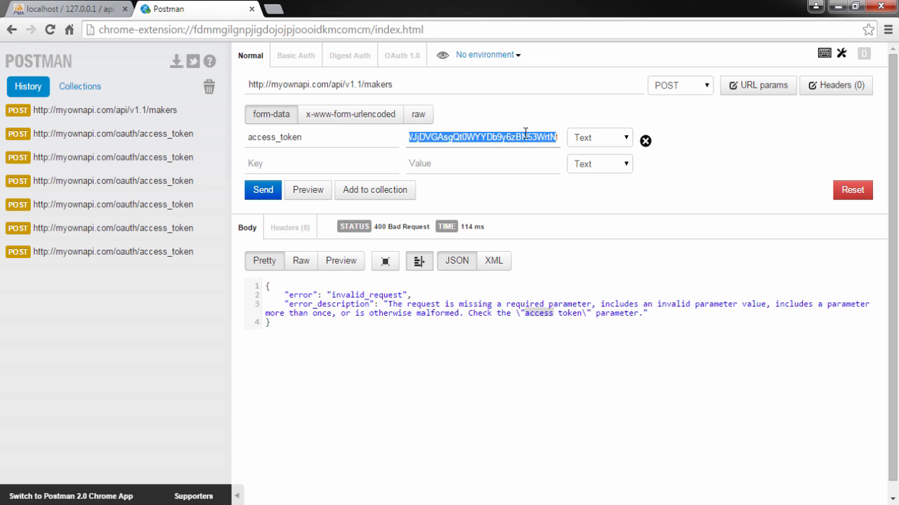
left_click(263, 190)
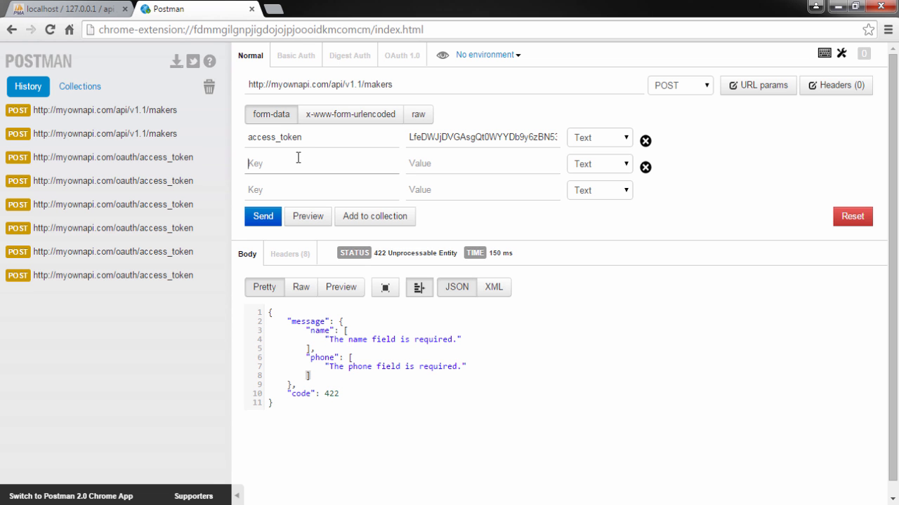
Step: Add name 'token' and phone 1234, resend, and highlight 'Maker correctly added'
type("name")
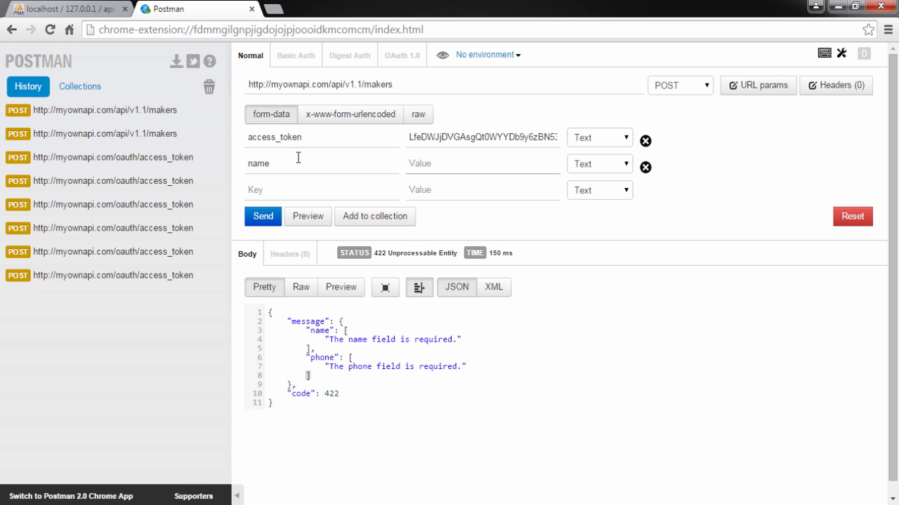
type("token")
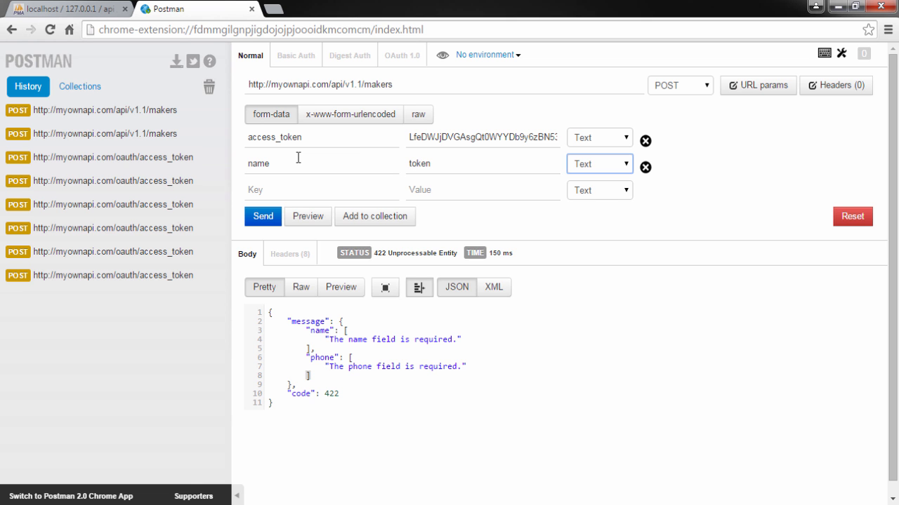
type("pho")
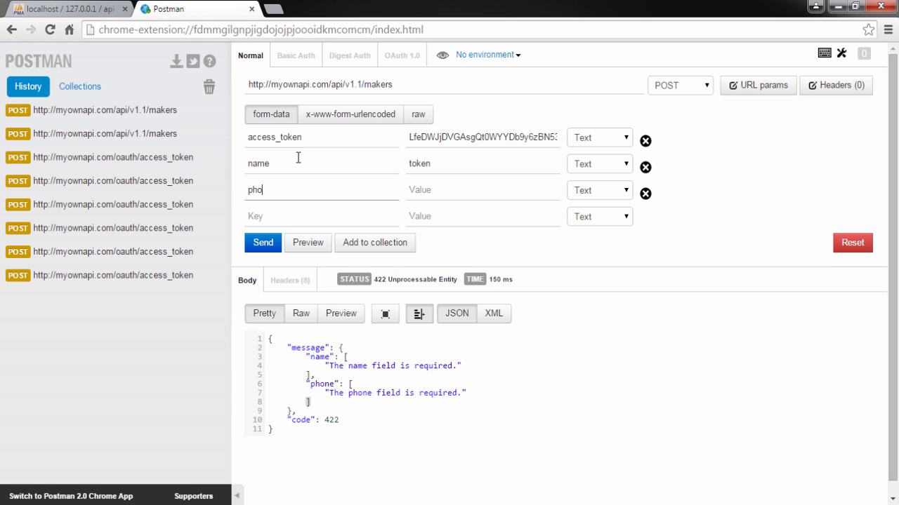
type("1234")
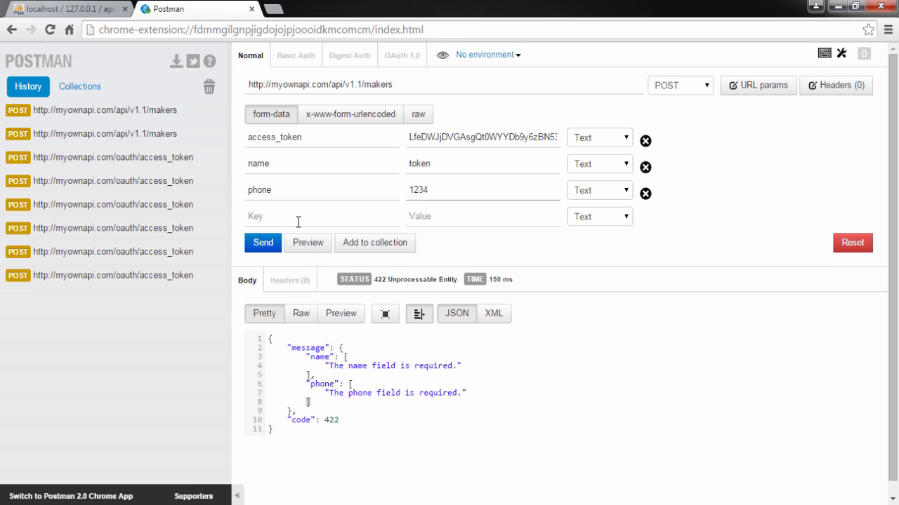
left_click(262, 242)
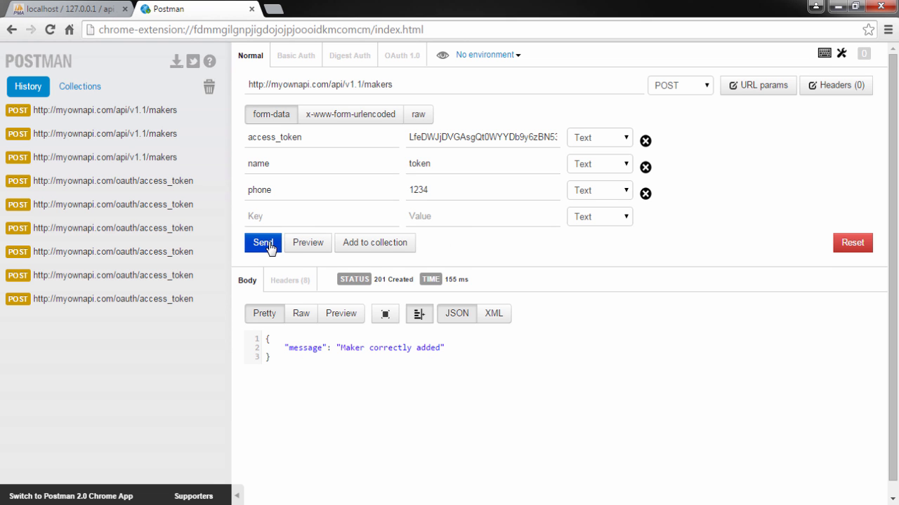
double_click(386, 348)
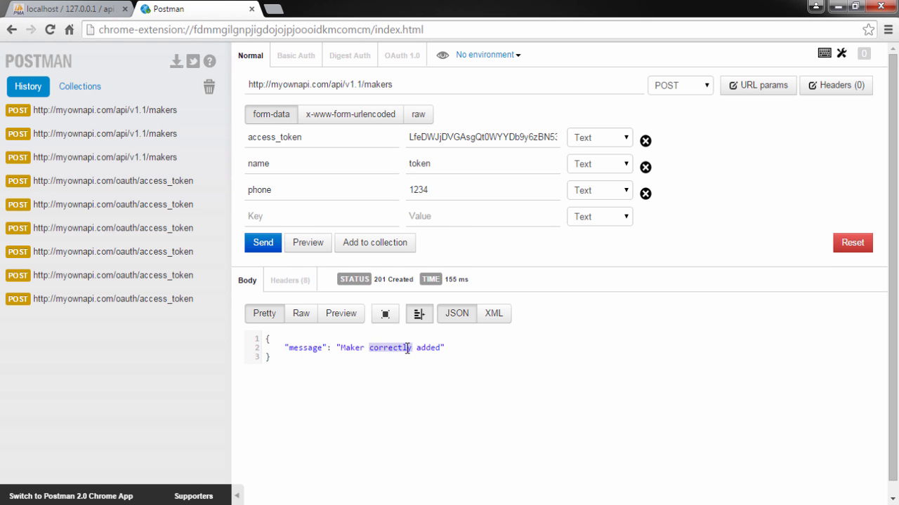